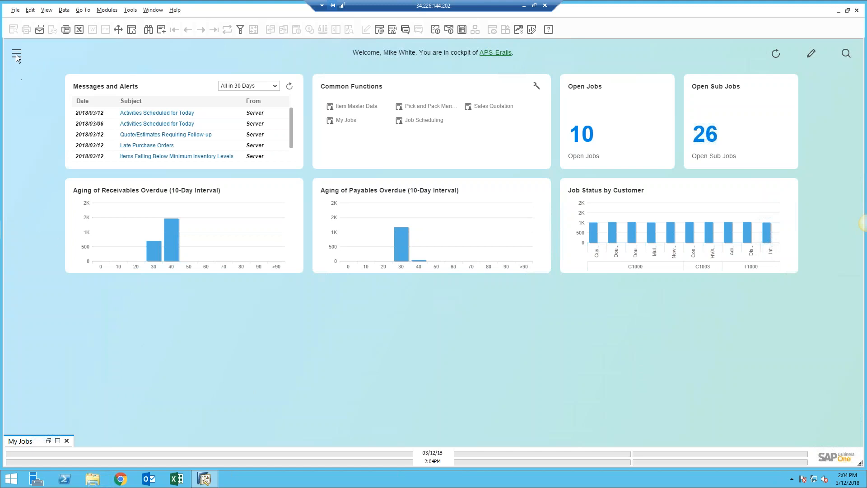
Step: Open the Modules panel and expand the Job add-on's submenu
left_click(16, 55)
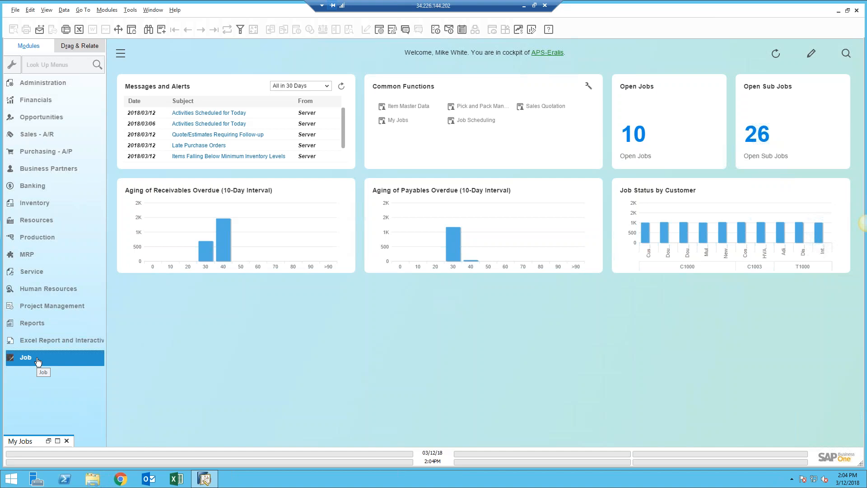
left_click(26, 357)
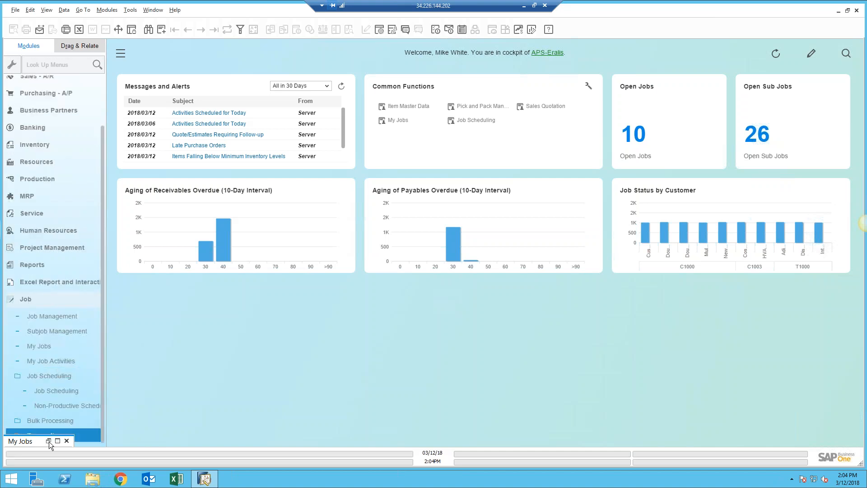
Step: Restore the My Jobs window and include inactive jobs to show all 71 jobs
left_click(48, 440)
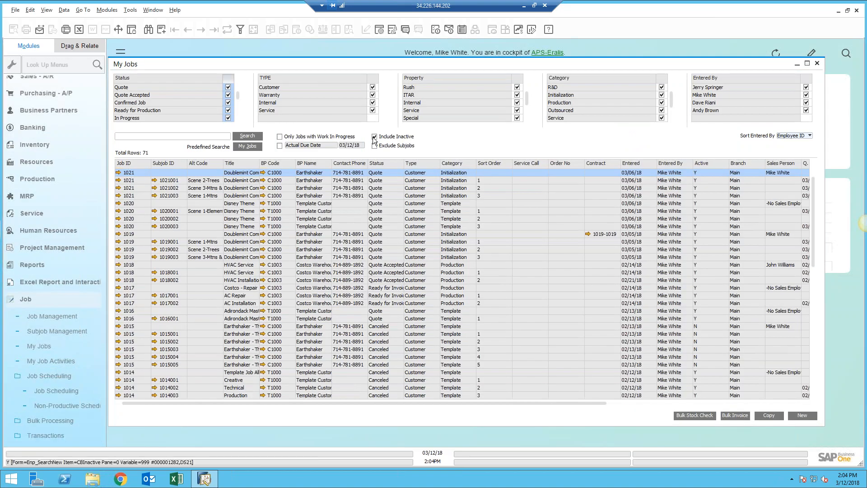
left_click(374, 136)
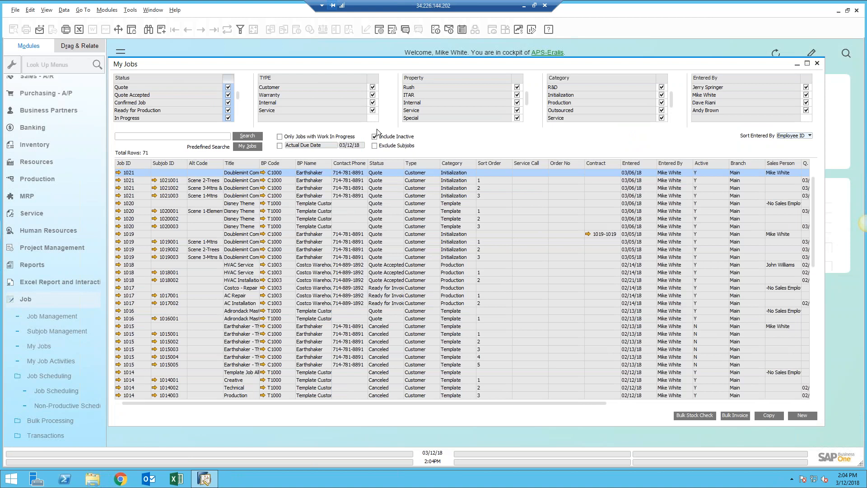
left_click(374, 137)
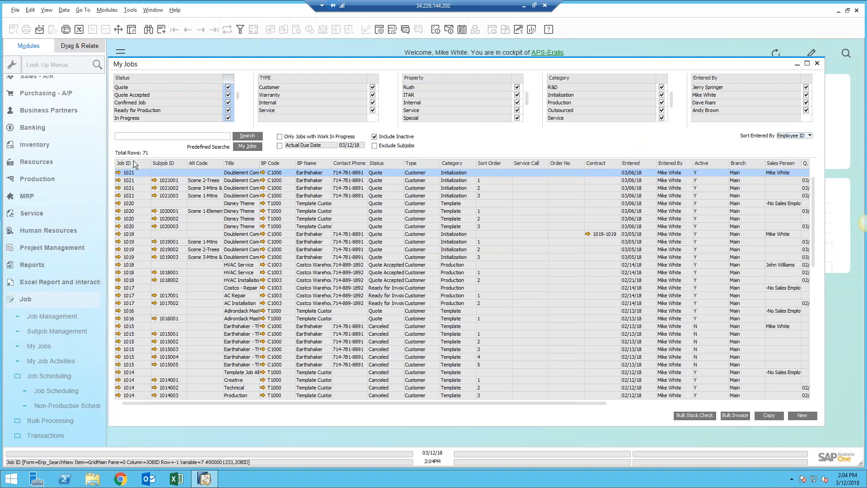
left_click(129, 172)
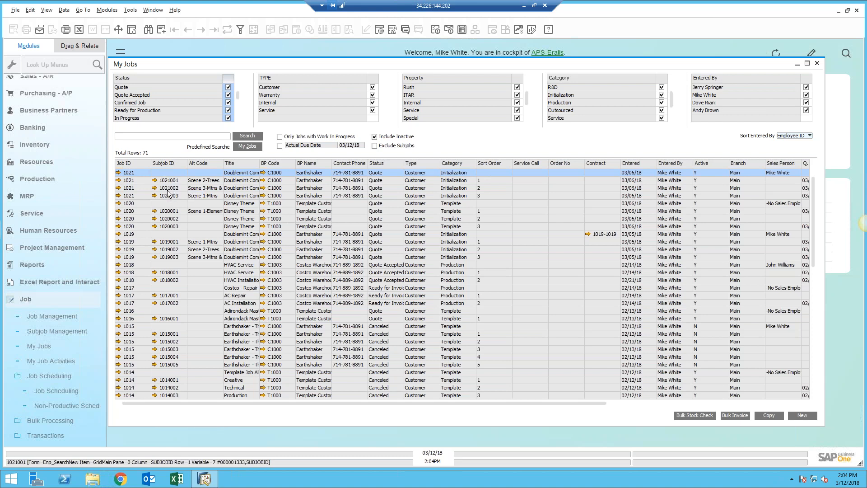
left_click(168, 196)
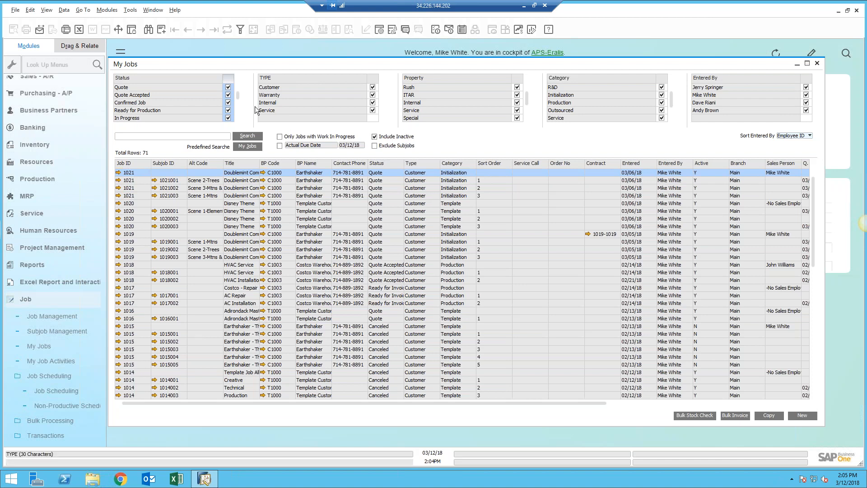
Step: Search My Jobs with only In Progress status (job 1000), then re-tick all statuses
left_click(228, 80)
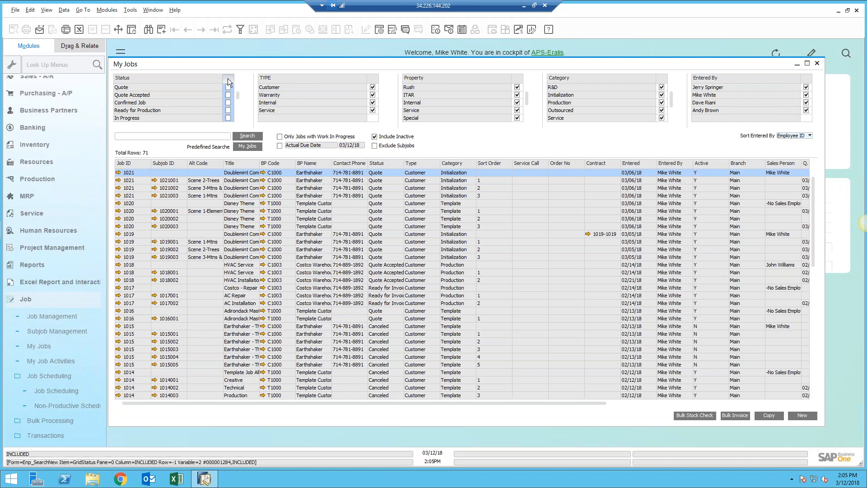
left_click(228, 118)
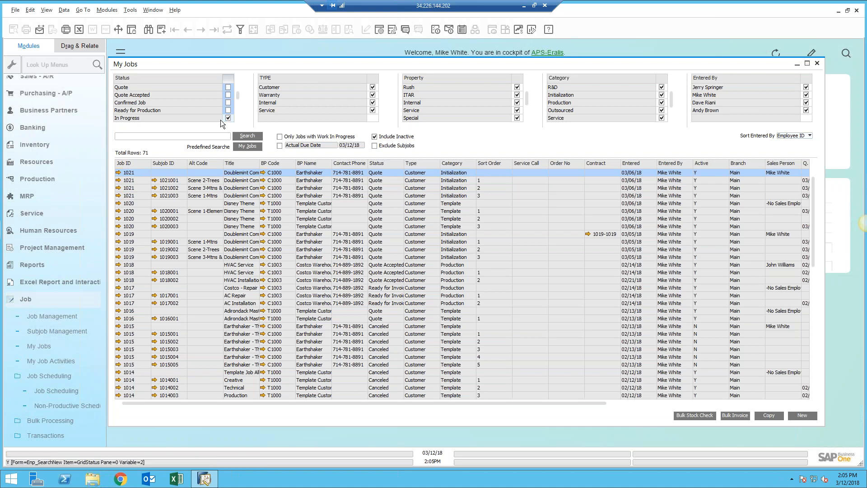
left_click(228, 118)
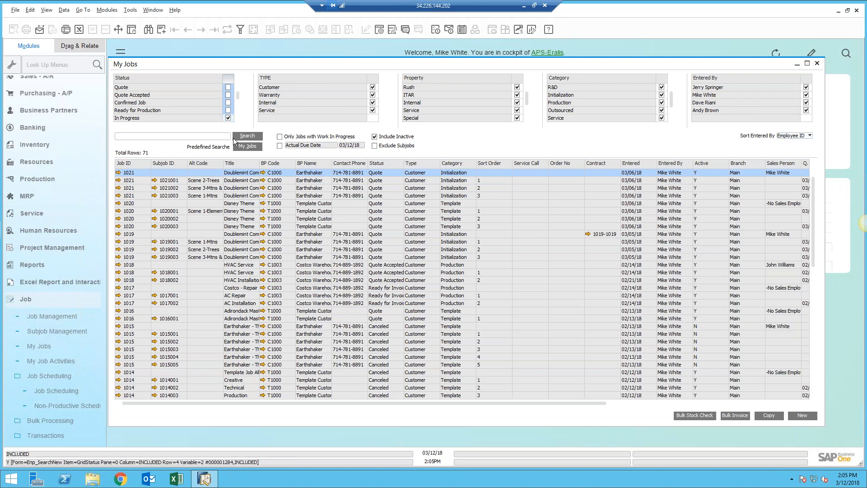
left_click(248, 136)
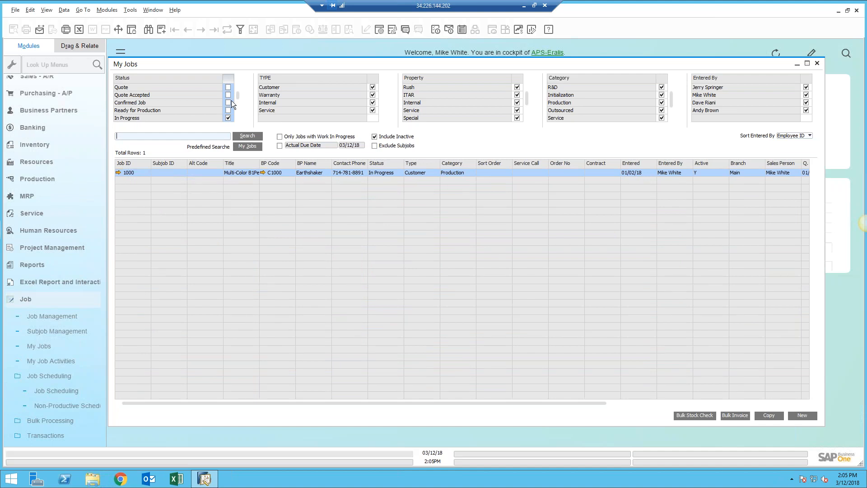
left_click(228, 118)
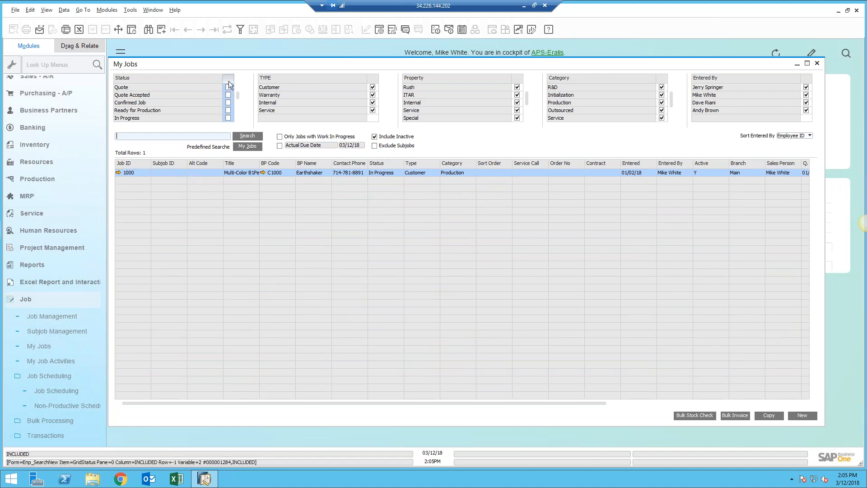
left_click(228, 79)
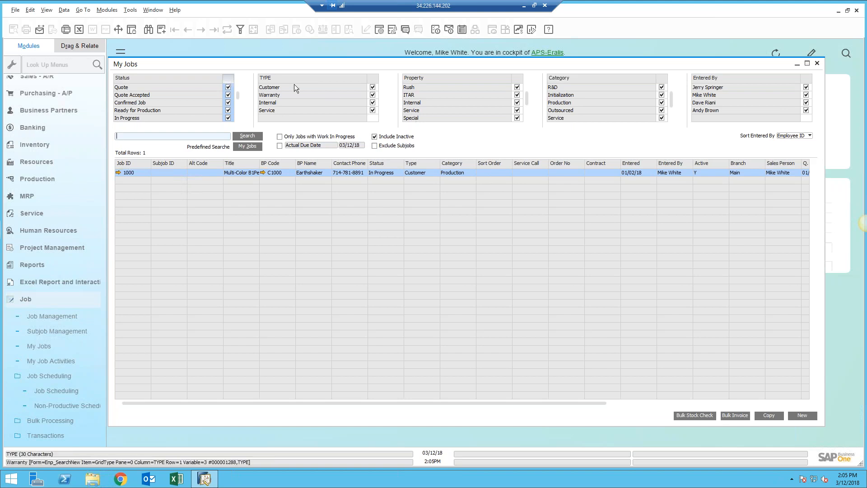
mouse_move(285, 97)
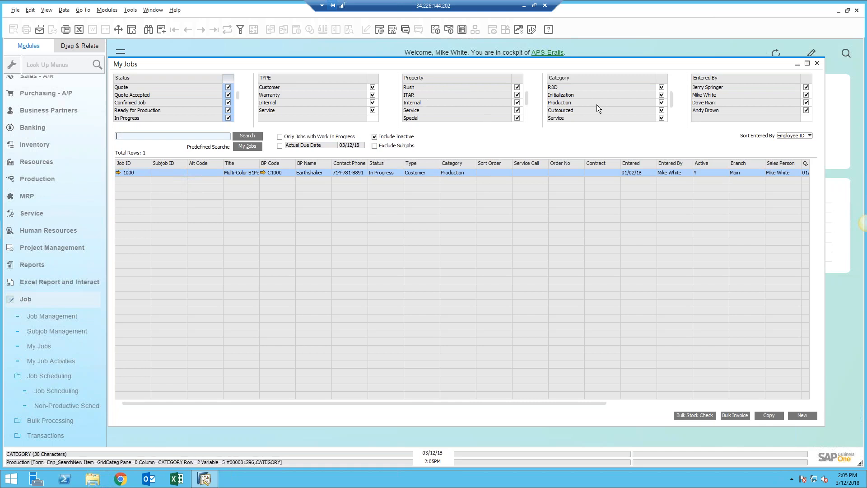
Step: Search My Jobs with only the Template category checked, giving 31 rows
scroll("down", 3)
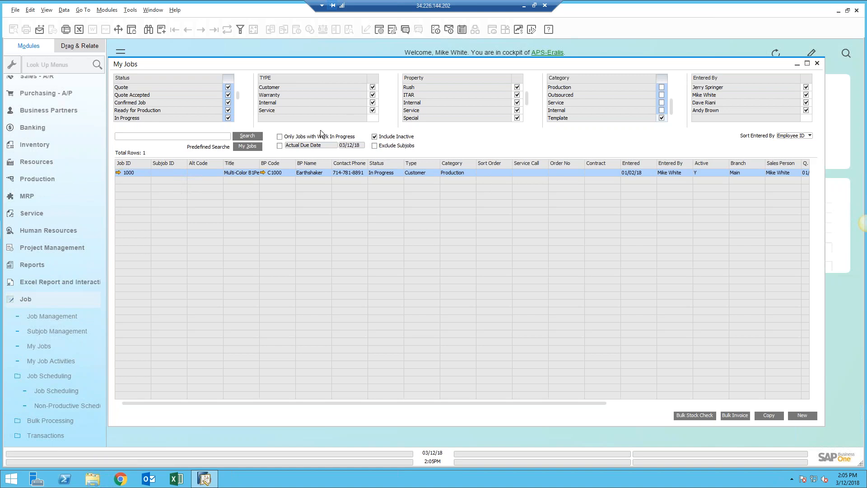
left_click(248, 136)
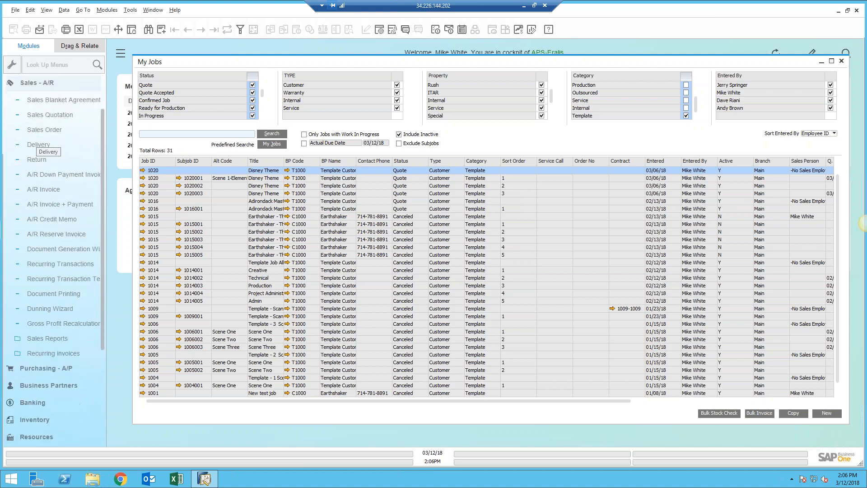
Step: Open a blank Sales Quotation from Sales - A/R, showing its UDF panel
left_click(50, 115)
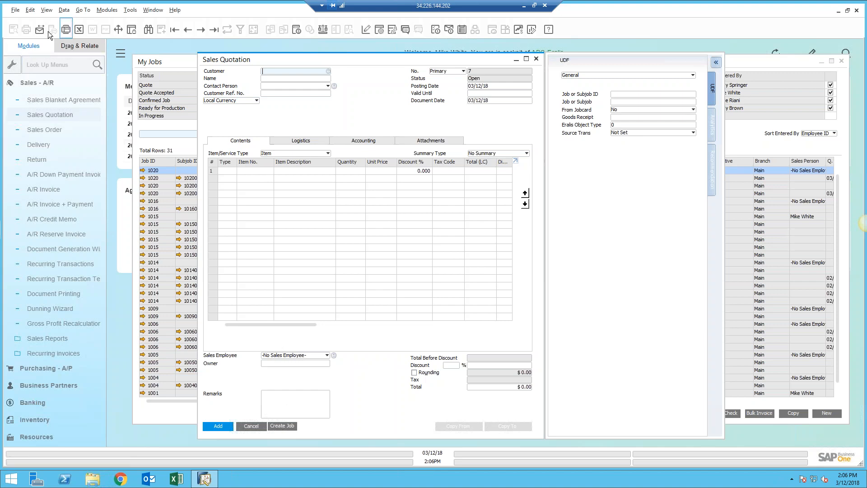
mouse_move(310, 251)
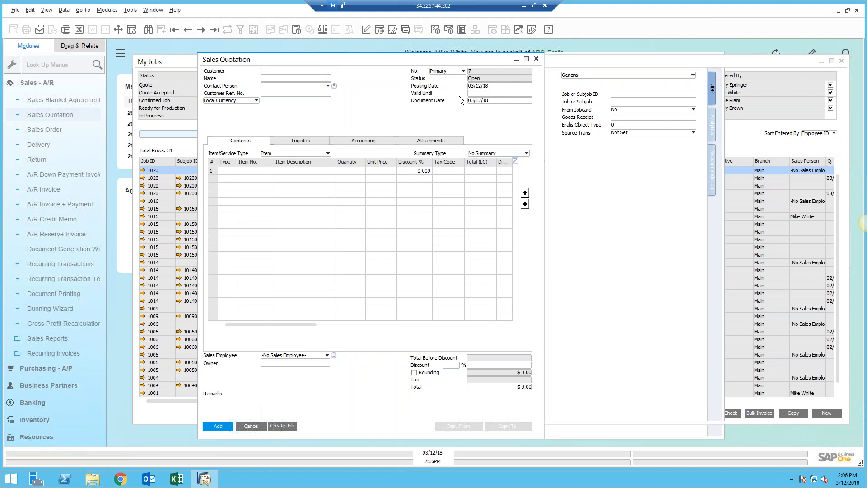
Step: Close the quotation unsaved, rerun My Jobs search for all categories, and scroll the 71 results
left_click(536, 58)
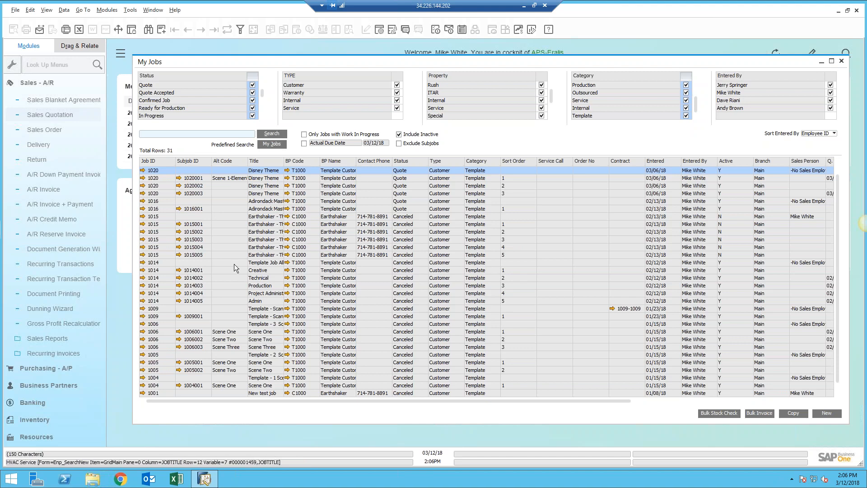
left_click(271, 134)
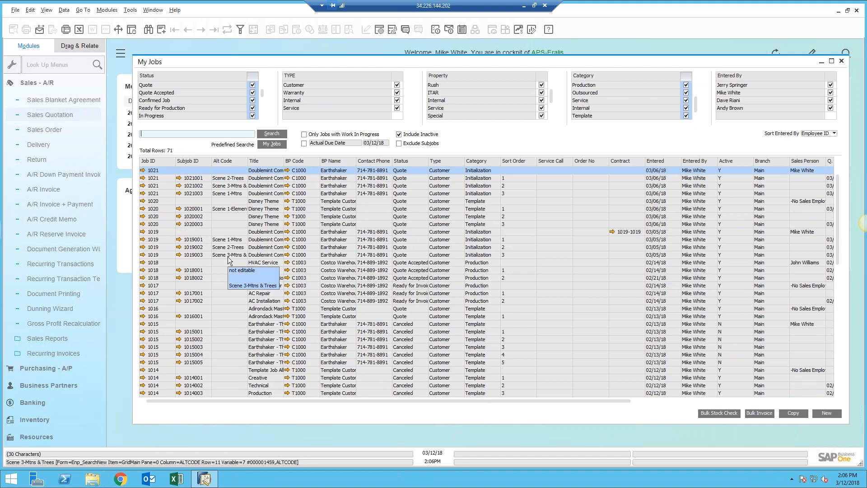
scroll("down", 3)
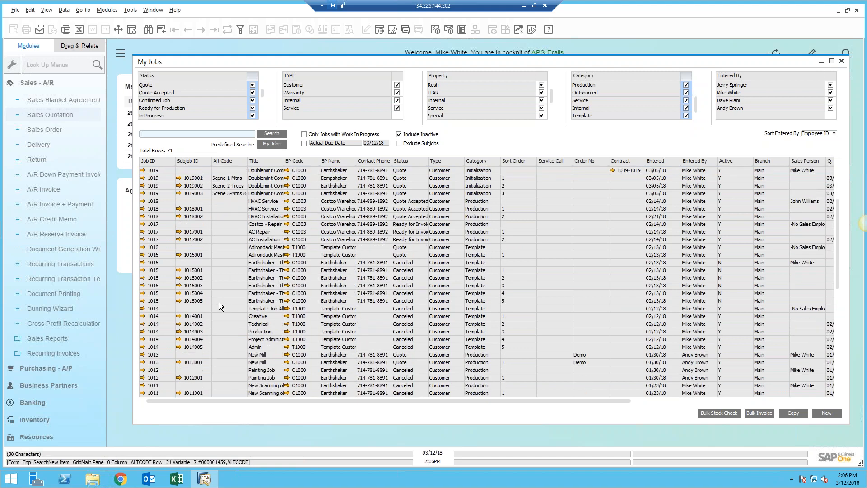
scroll("down", 3)
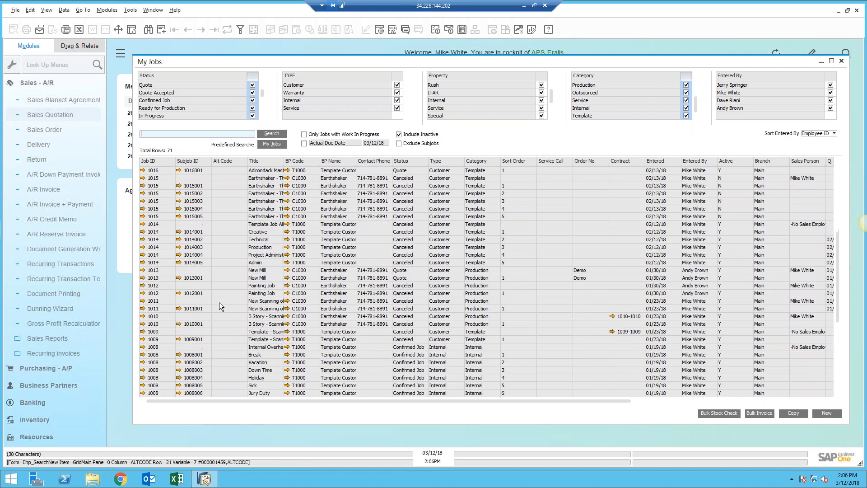
left_click(153, 316)
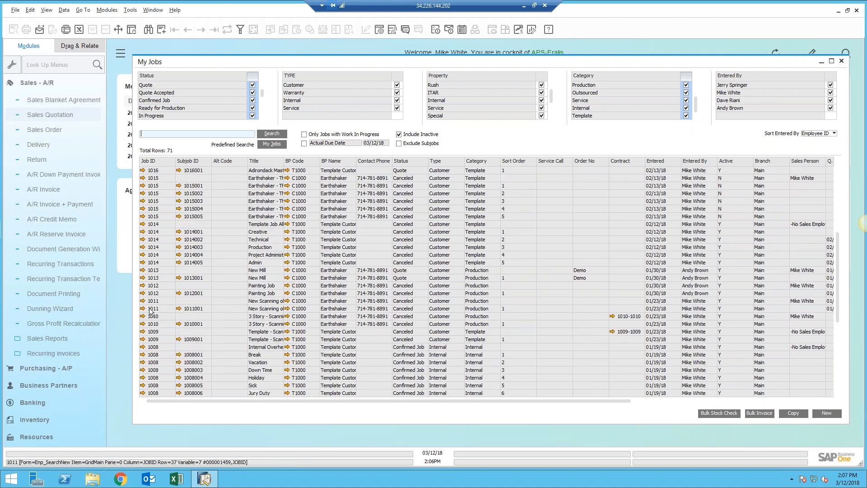
left_click(153, 308)
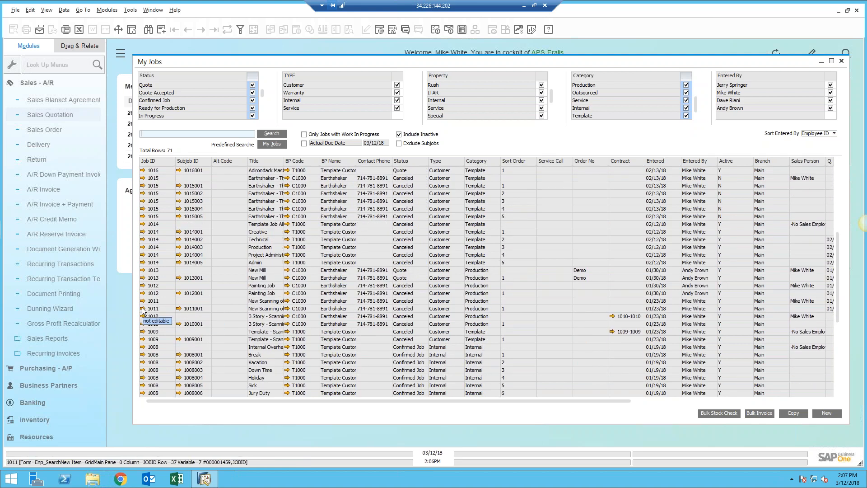